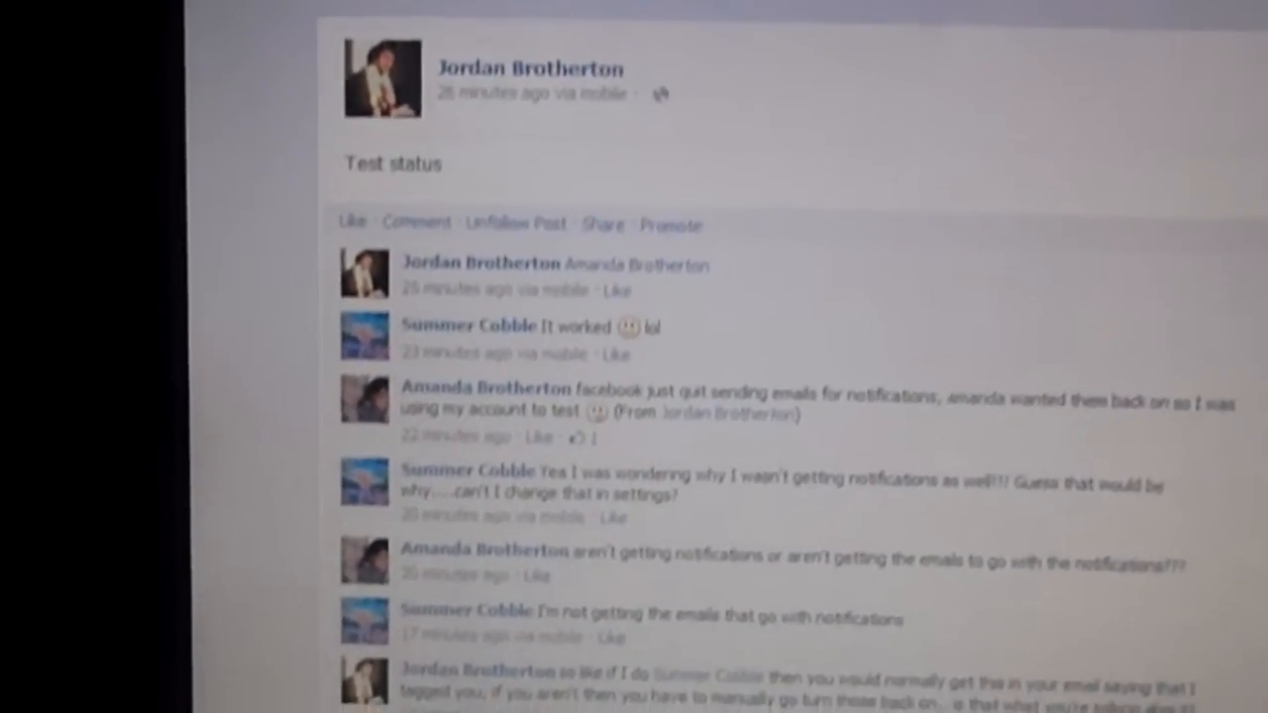
- Go to Account Settings from the gear menu in Facebook's top bar
scroll("down", 3)
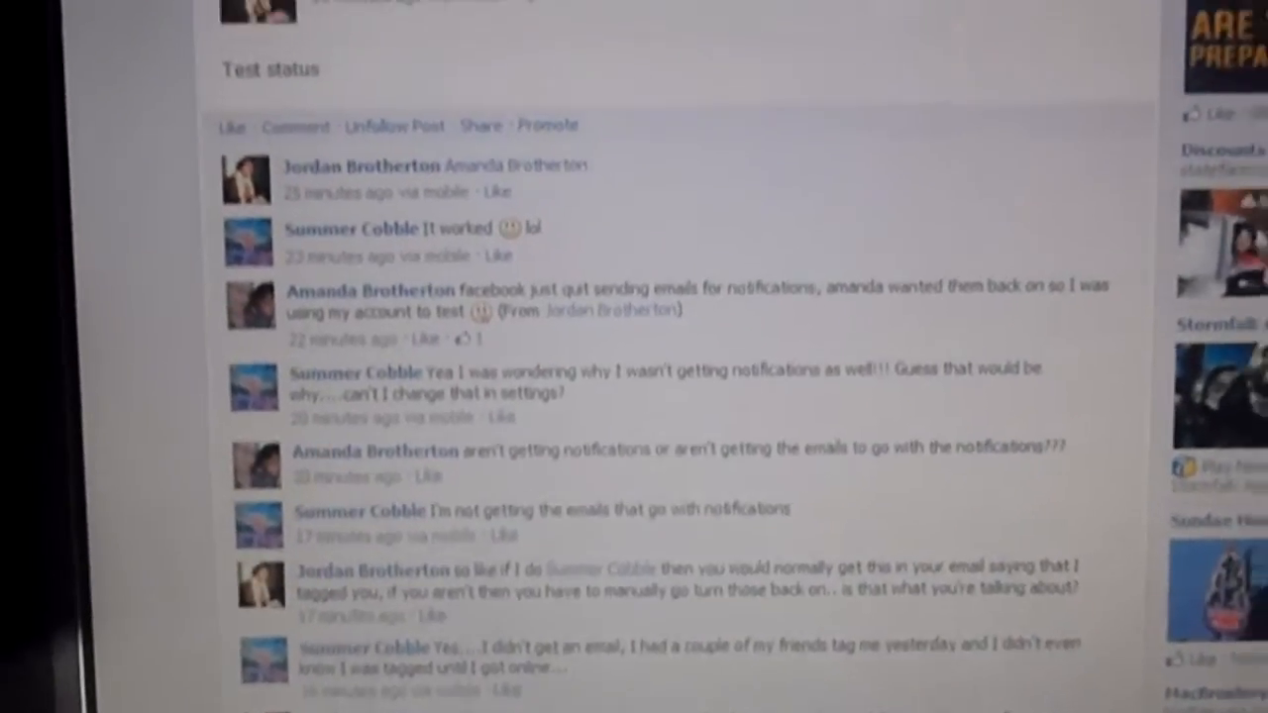
scroll("up", 3)
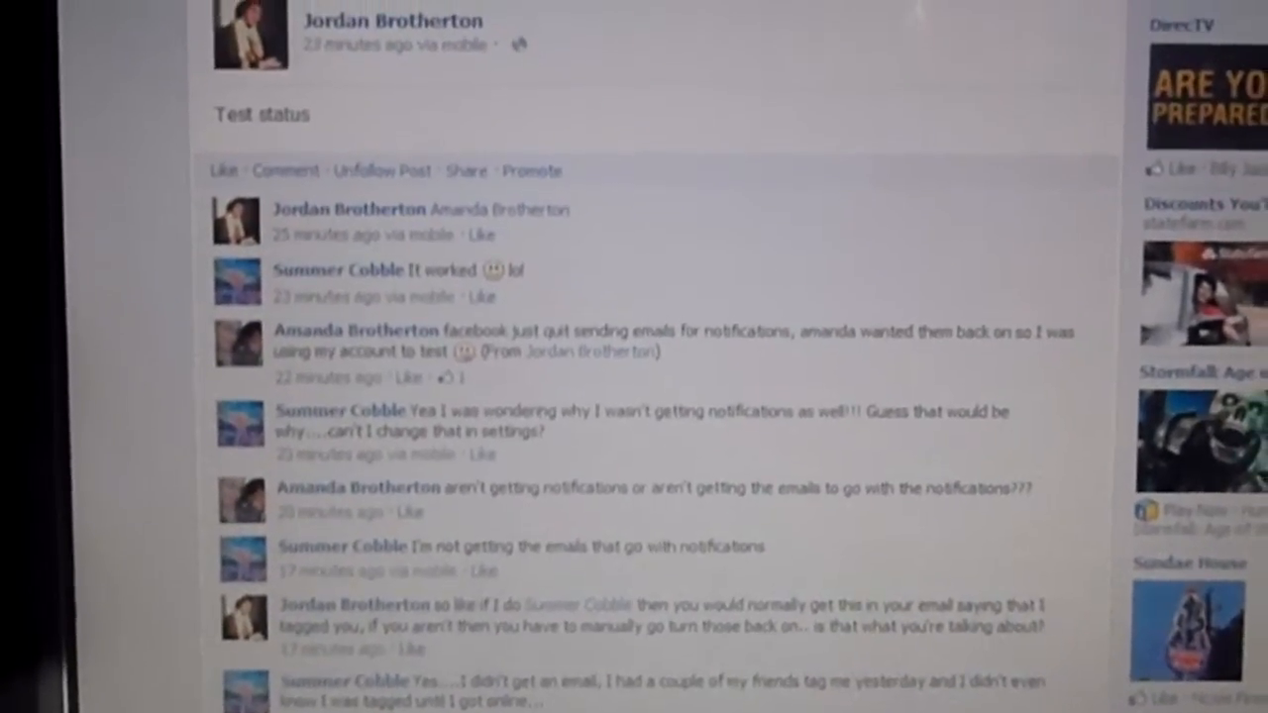
scroll("down", 3)
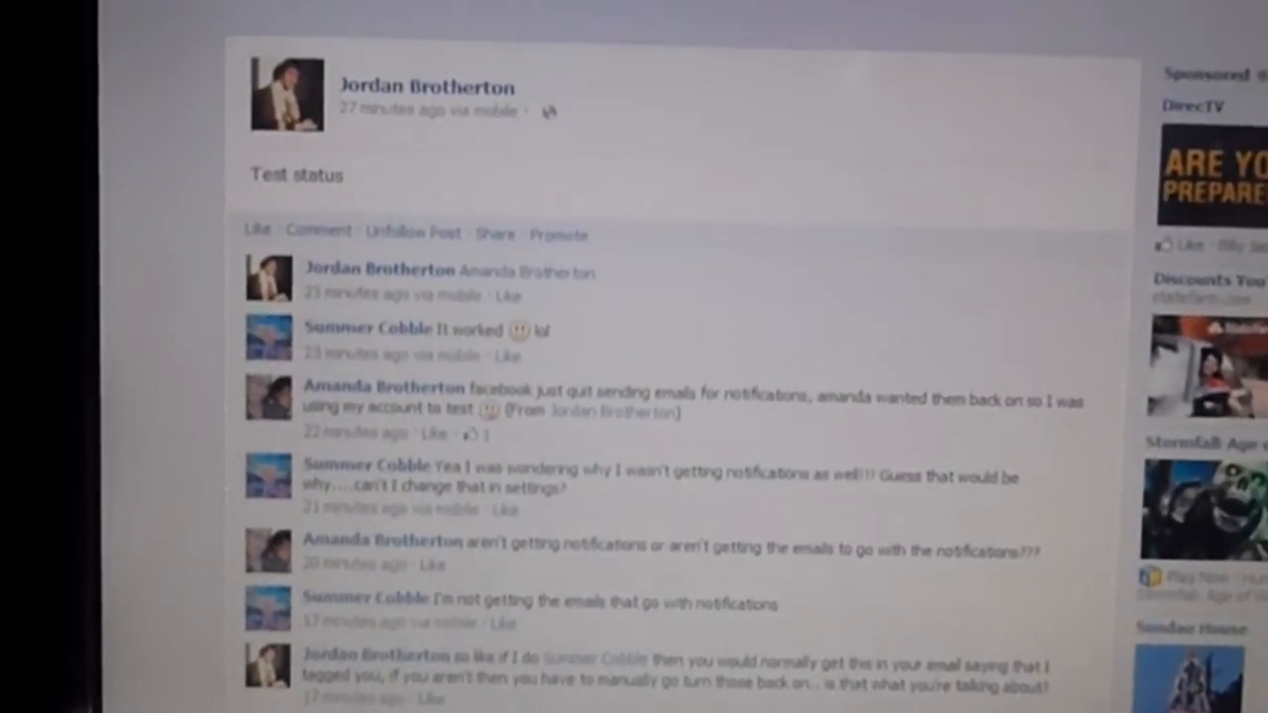
scroll("down", 3)
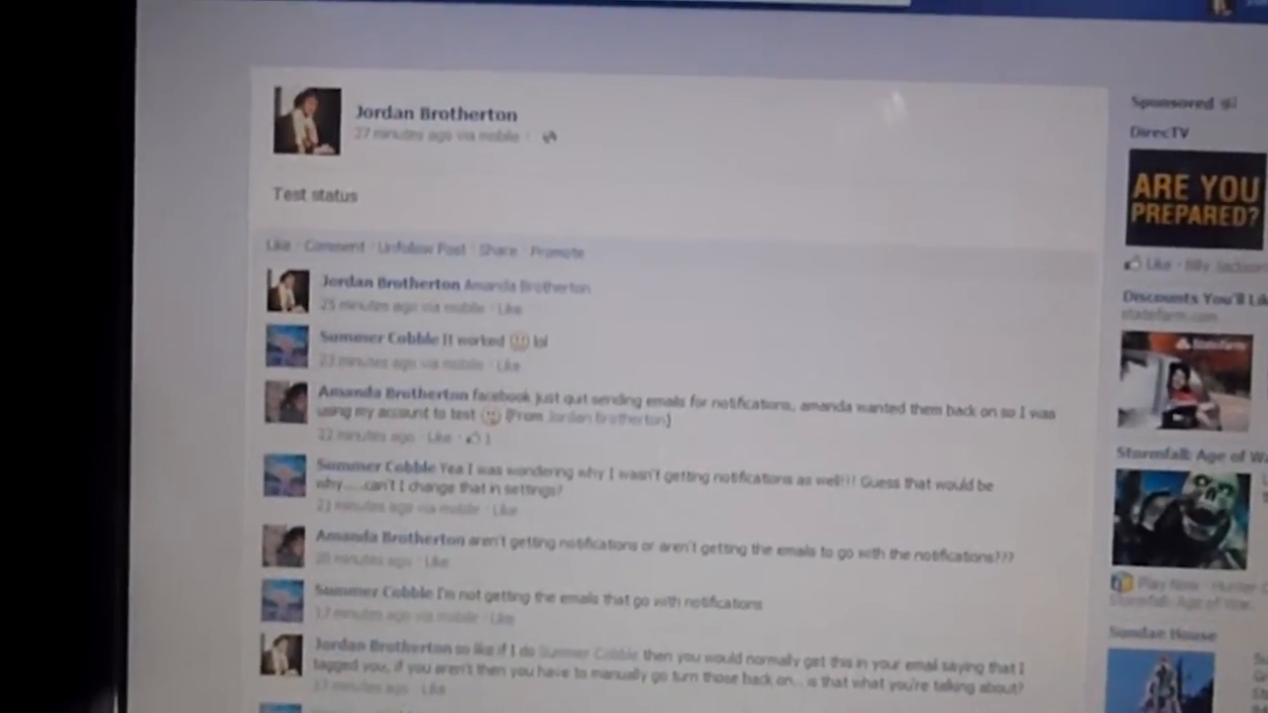
scroll("down", 3)
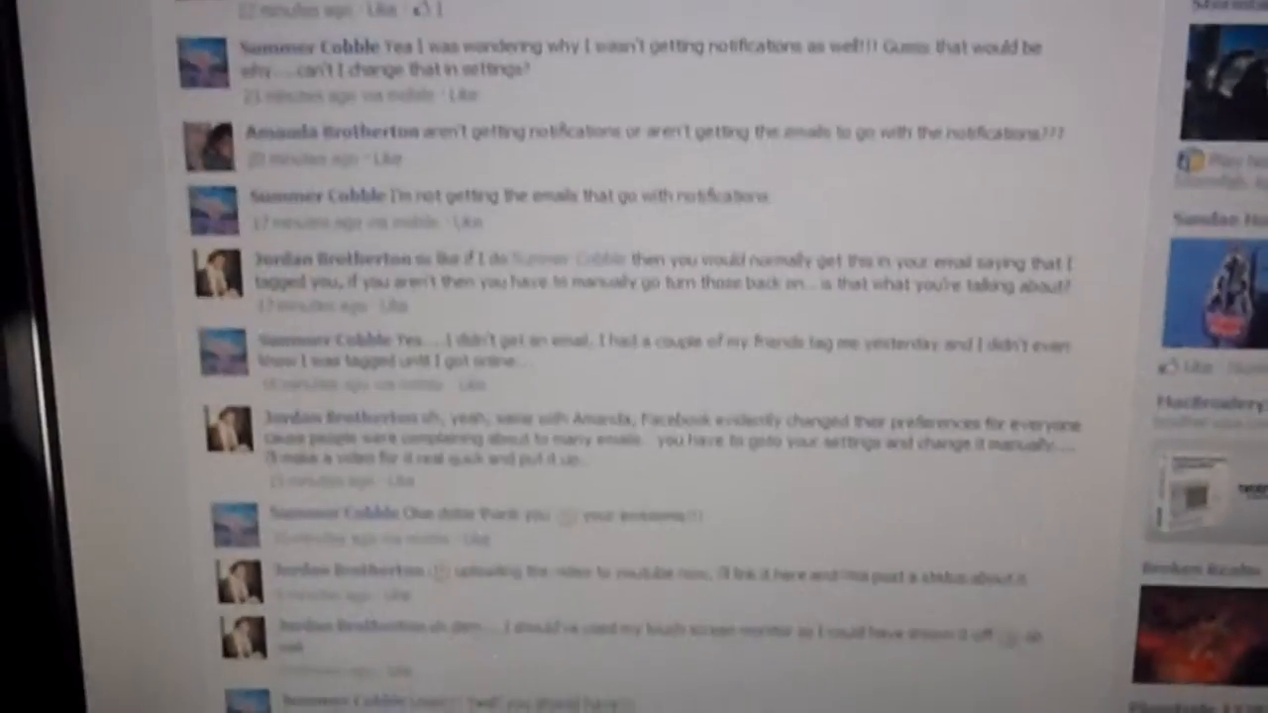
scroll("up", 3)
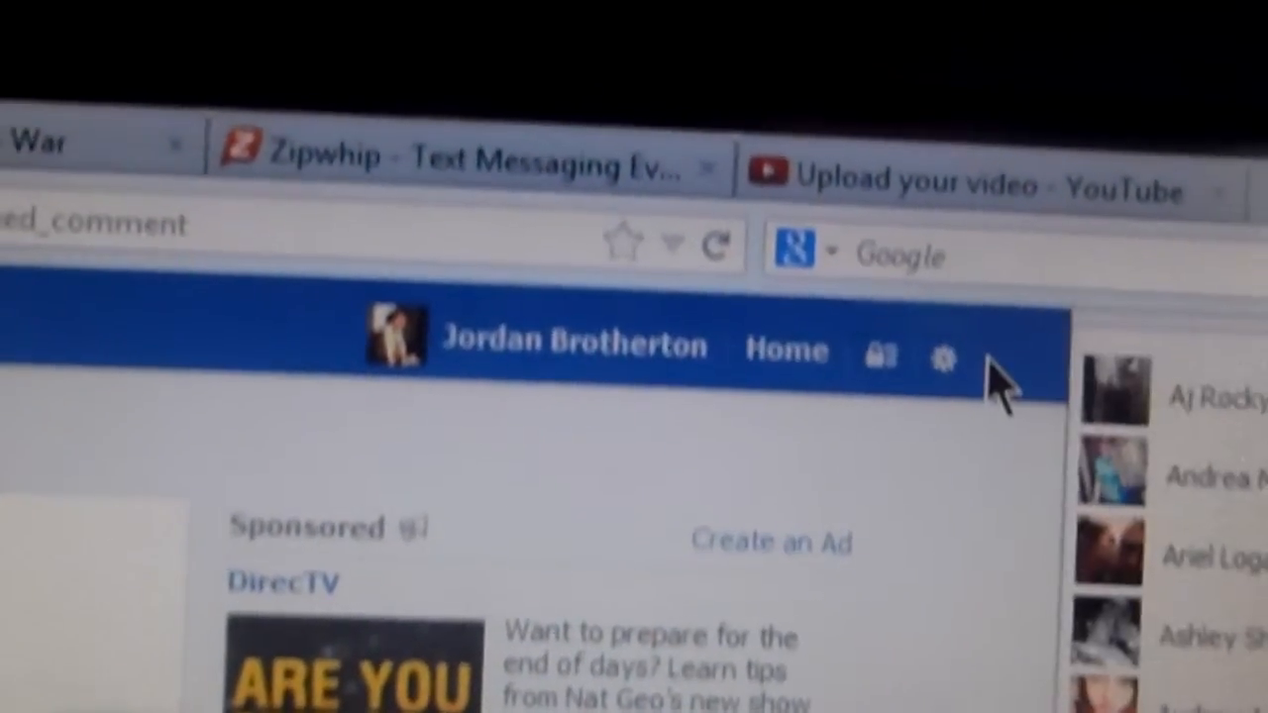
left_click(940, 357)
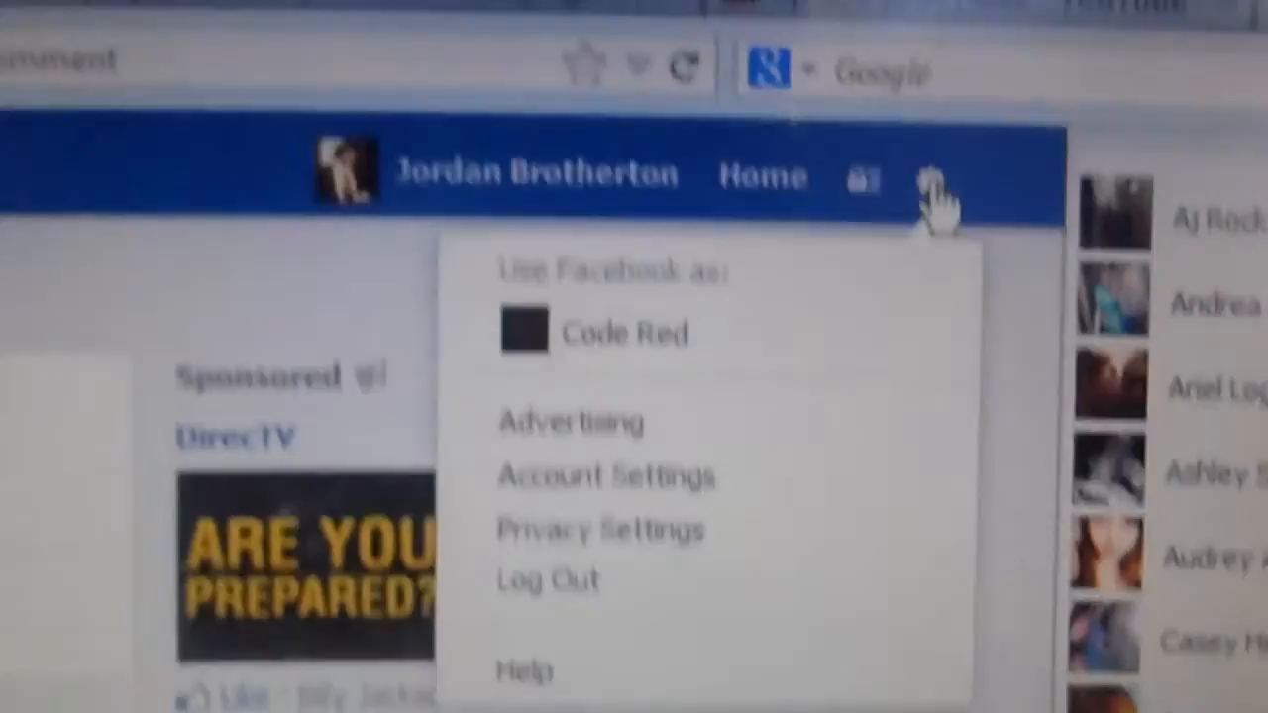
left_click(604, 477)
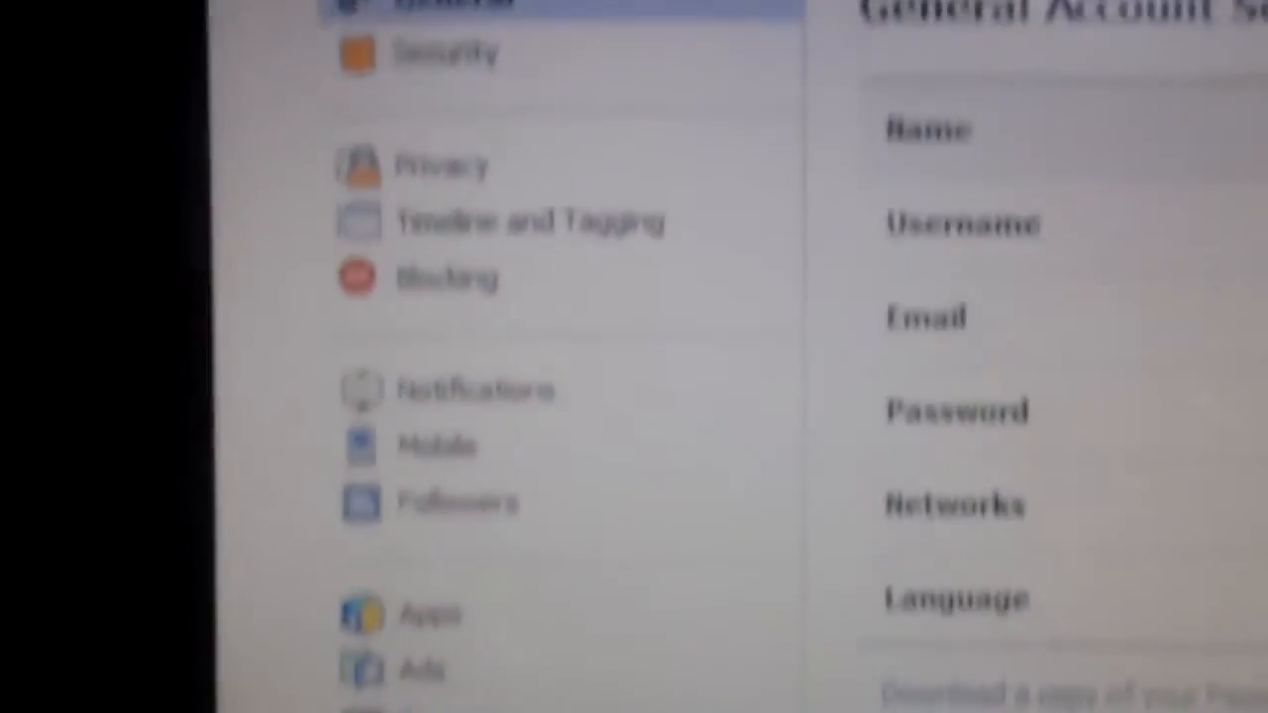
scroll("down", 3)
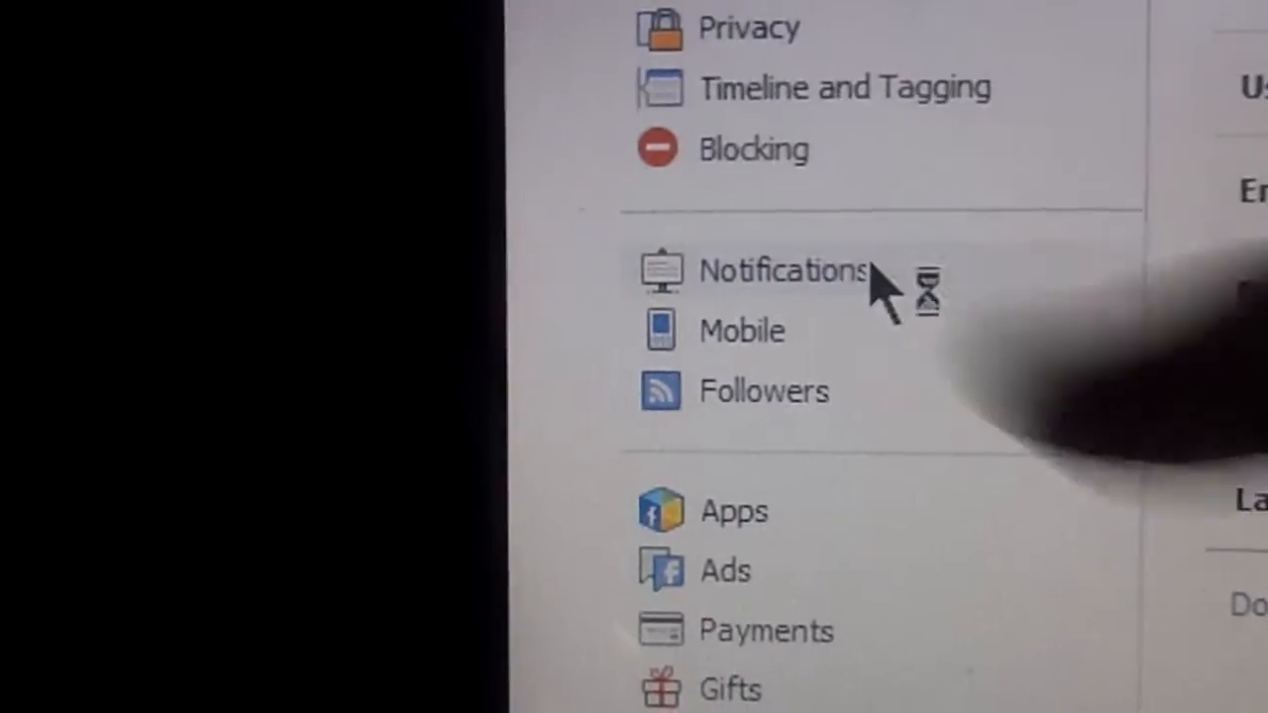
- Switch to the Notifications settings page from the left sidebar
left_click(782, 270)
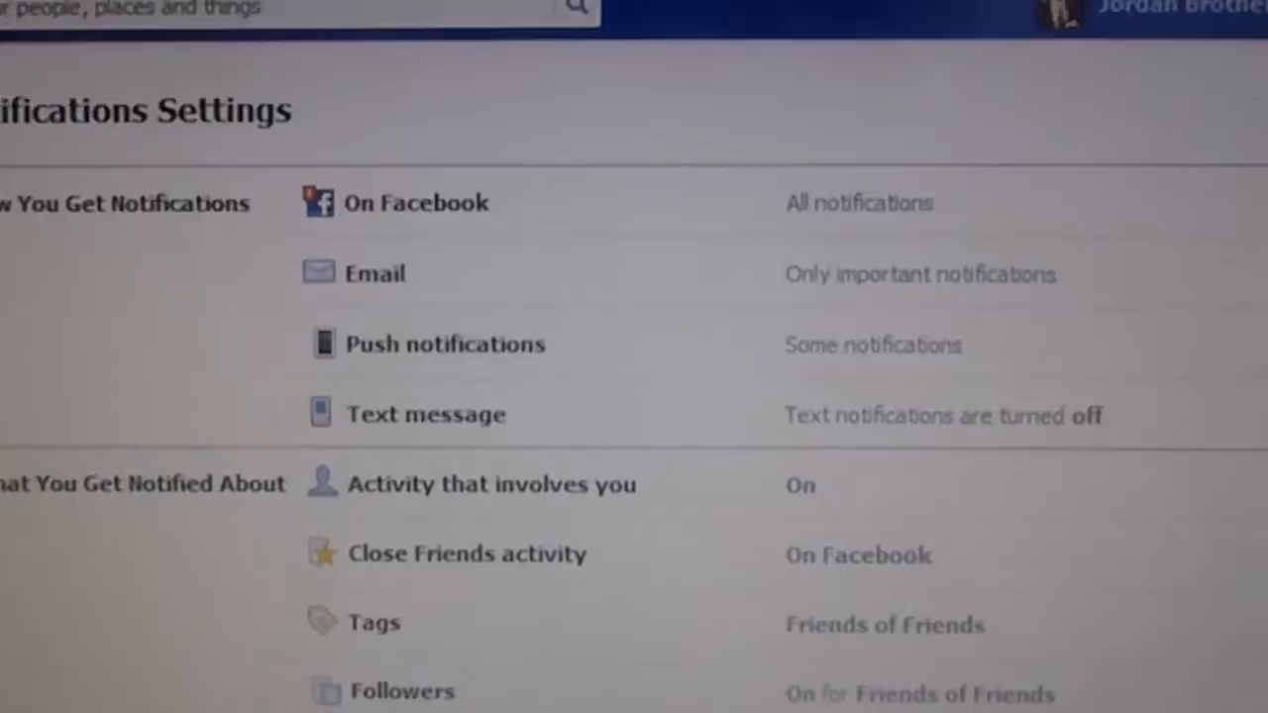
scroll("down", 3)
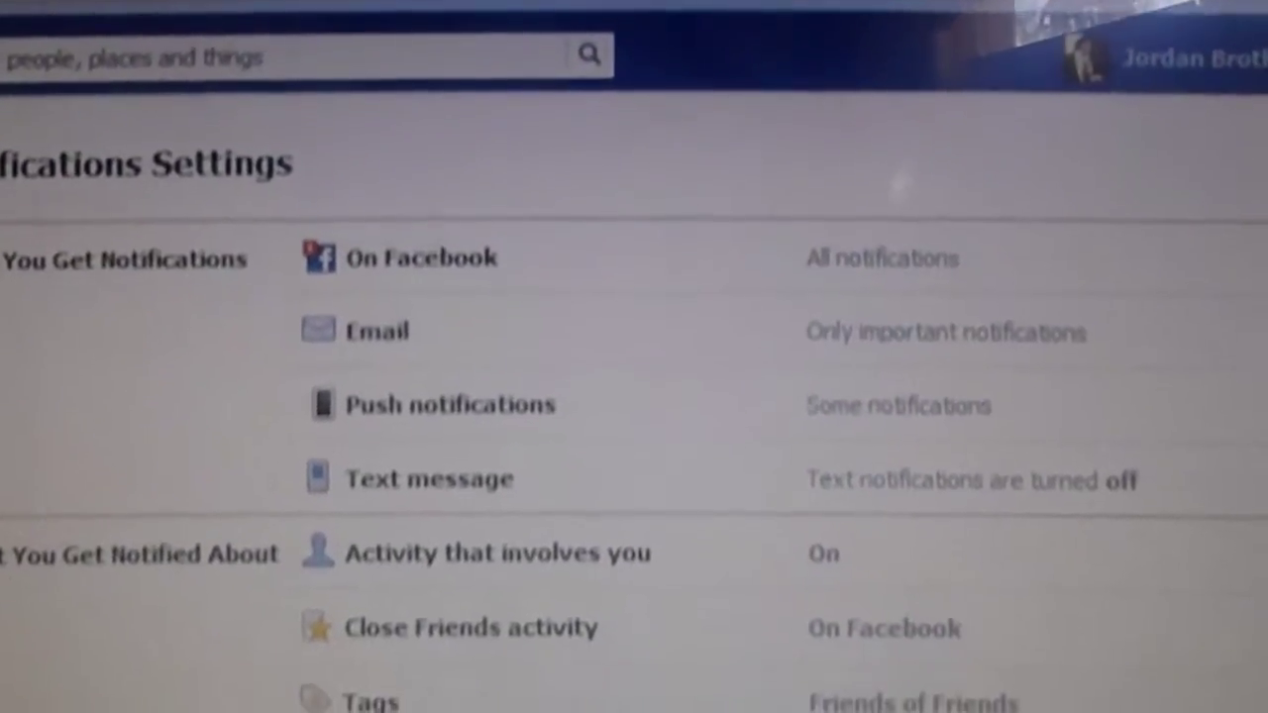
scroll("down", 3)
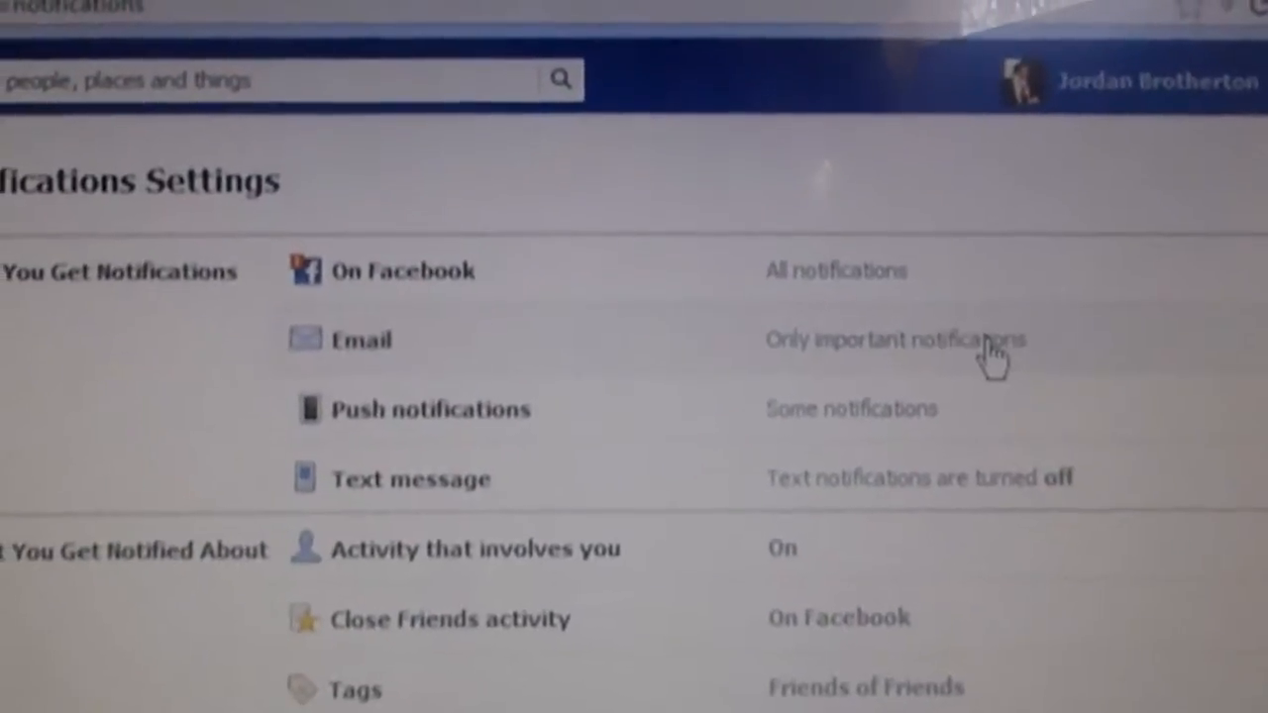
- Expand the Email row and choose 'All notifications, except the ones you unsubscribe from'
left_click(359, 339)
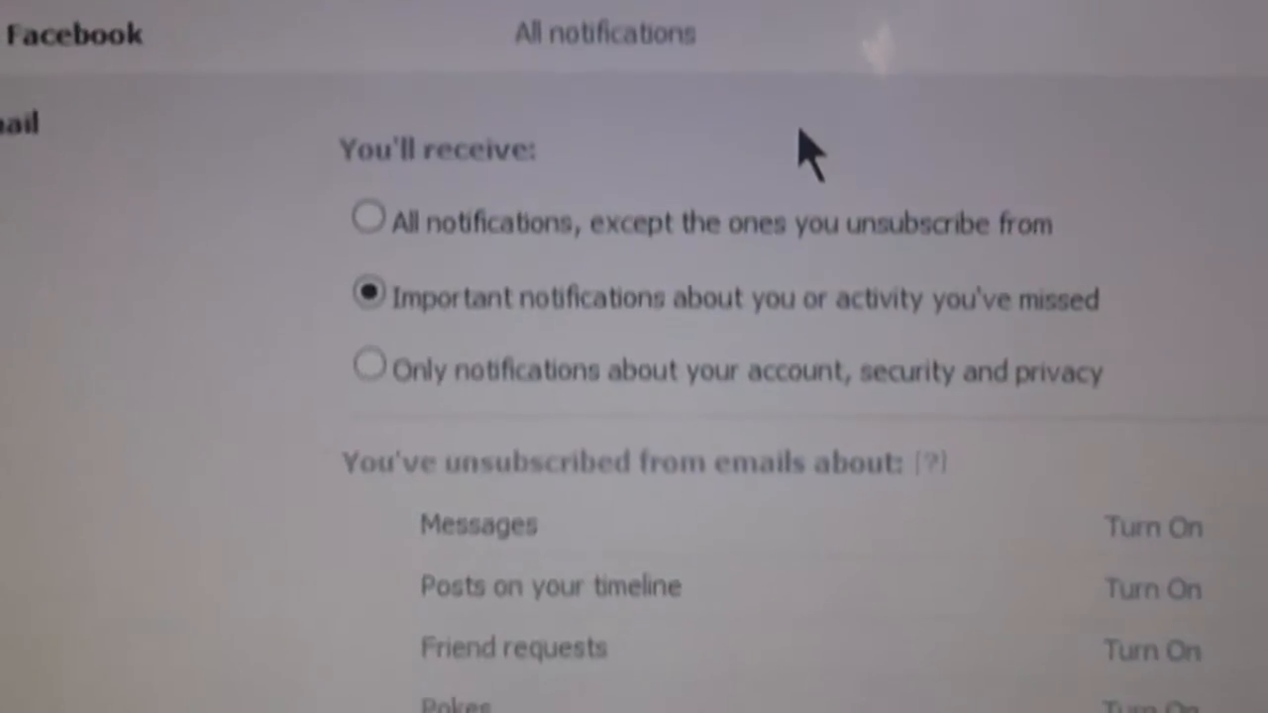
scroll("down", 3)
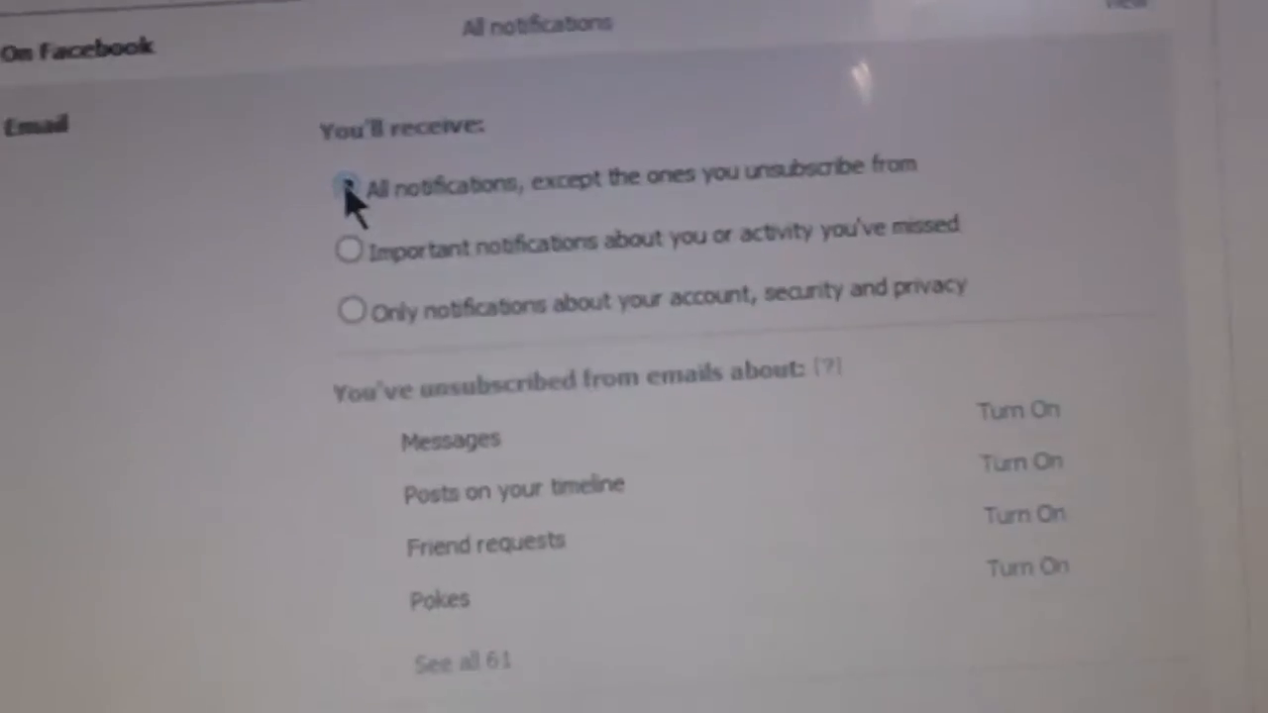
scroll("down", 3)
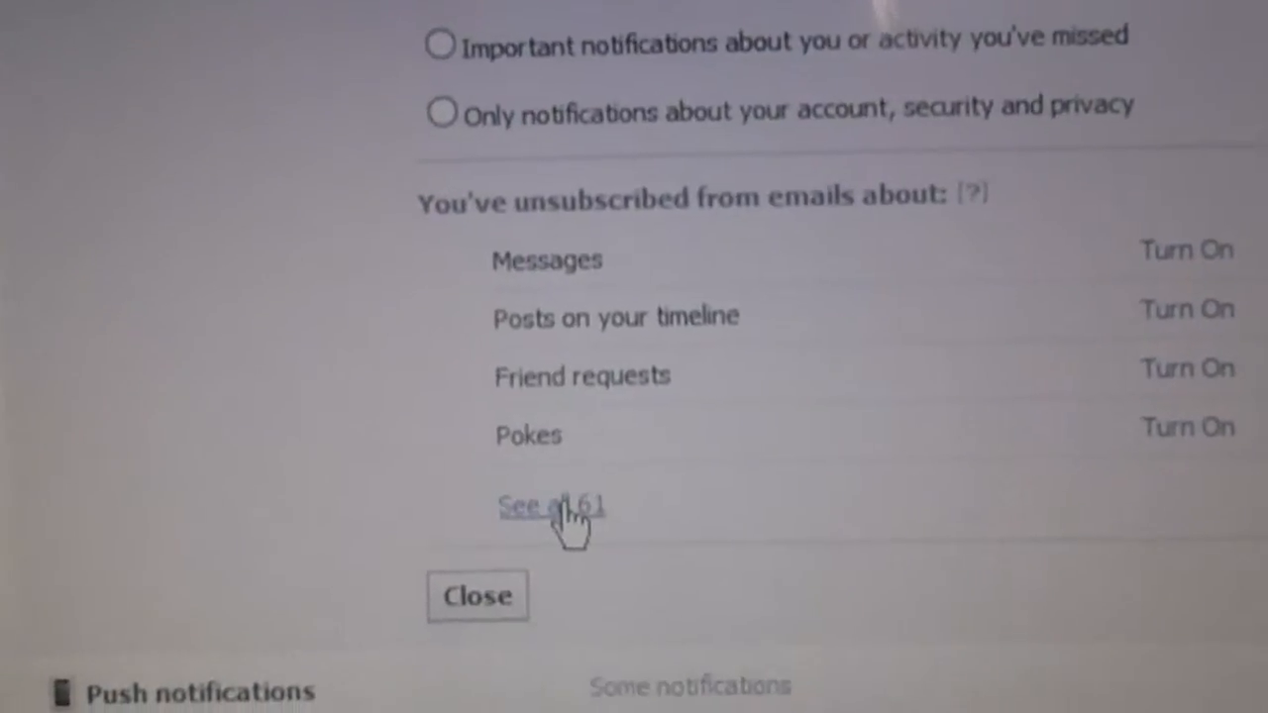
- Show all 61 unsubscribed email types and scroll through the full list
left_click(550, 505)
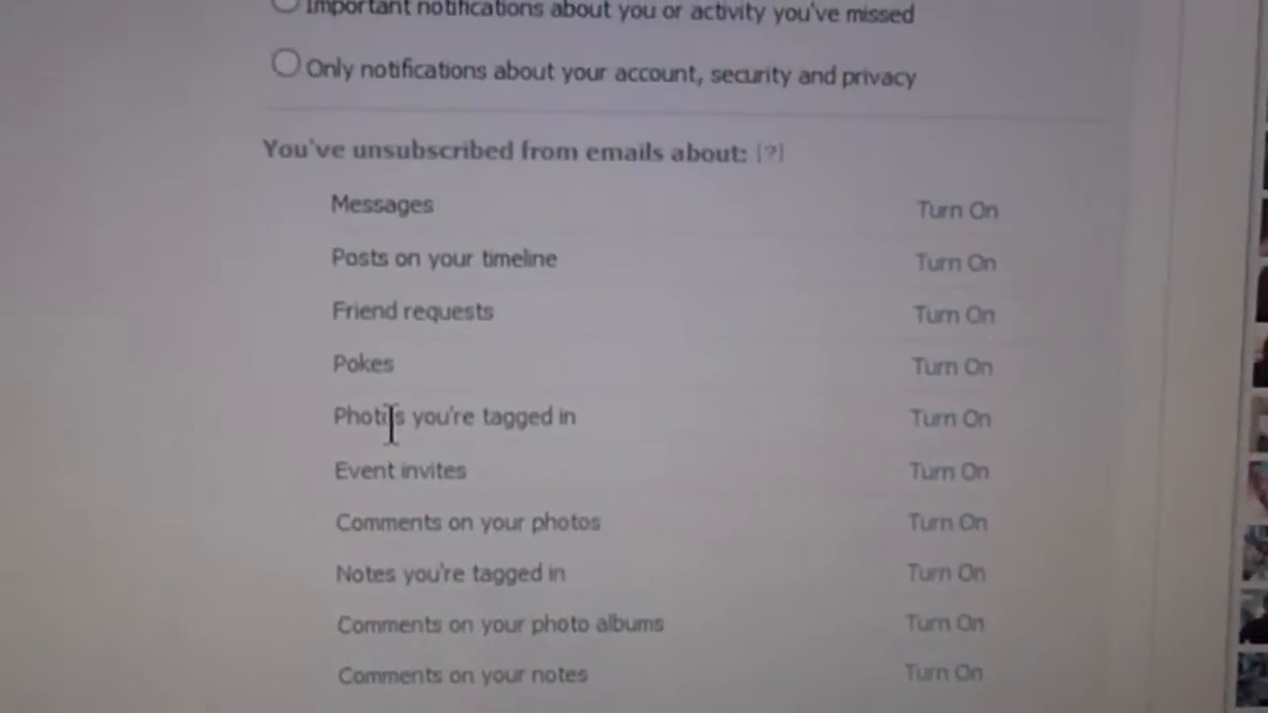
scroll("down", 3)
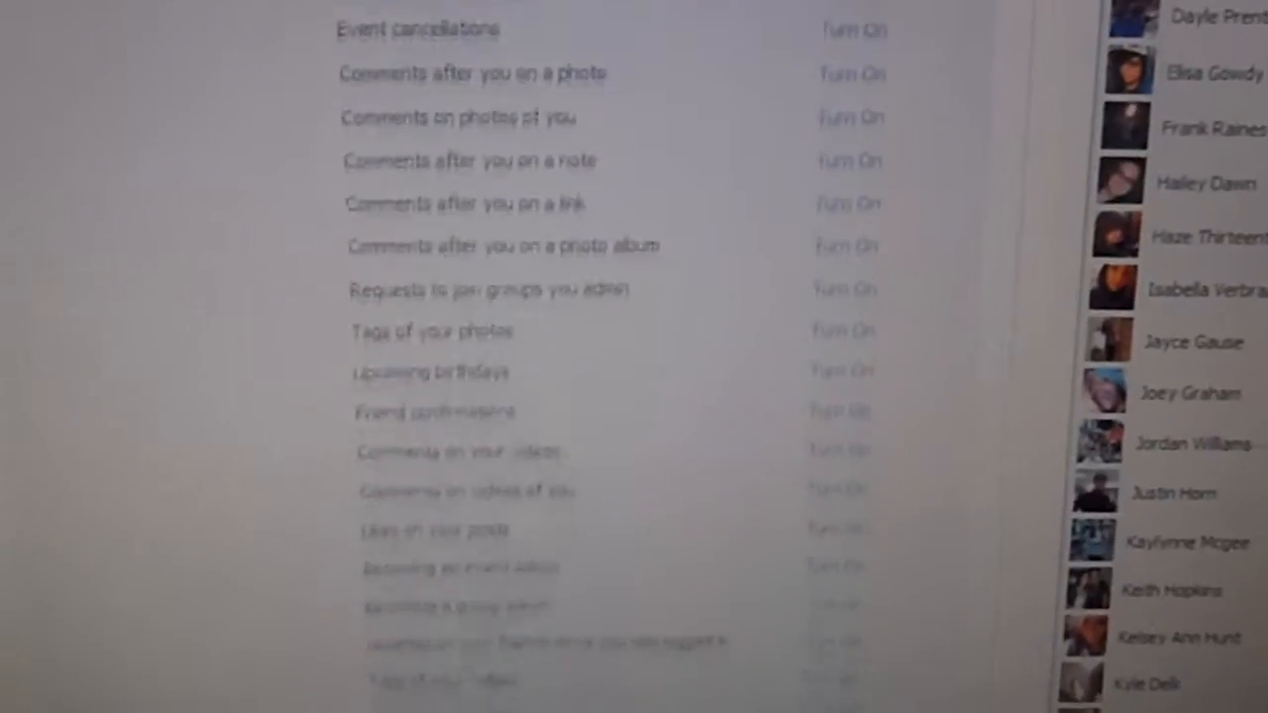
scroll("down", 3)
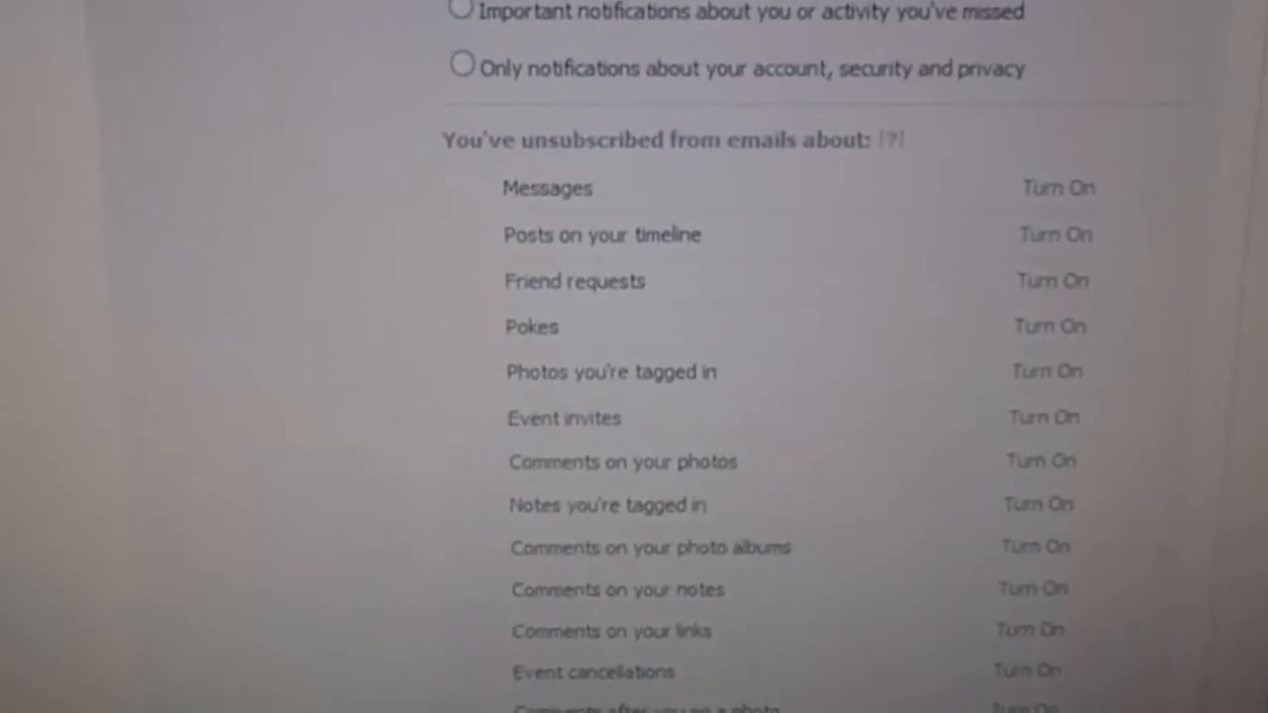
scroll("up", 3)
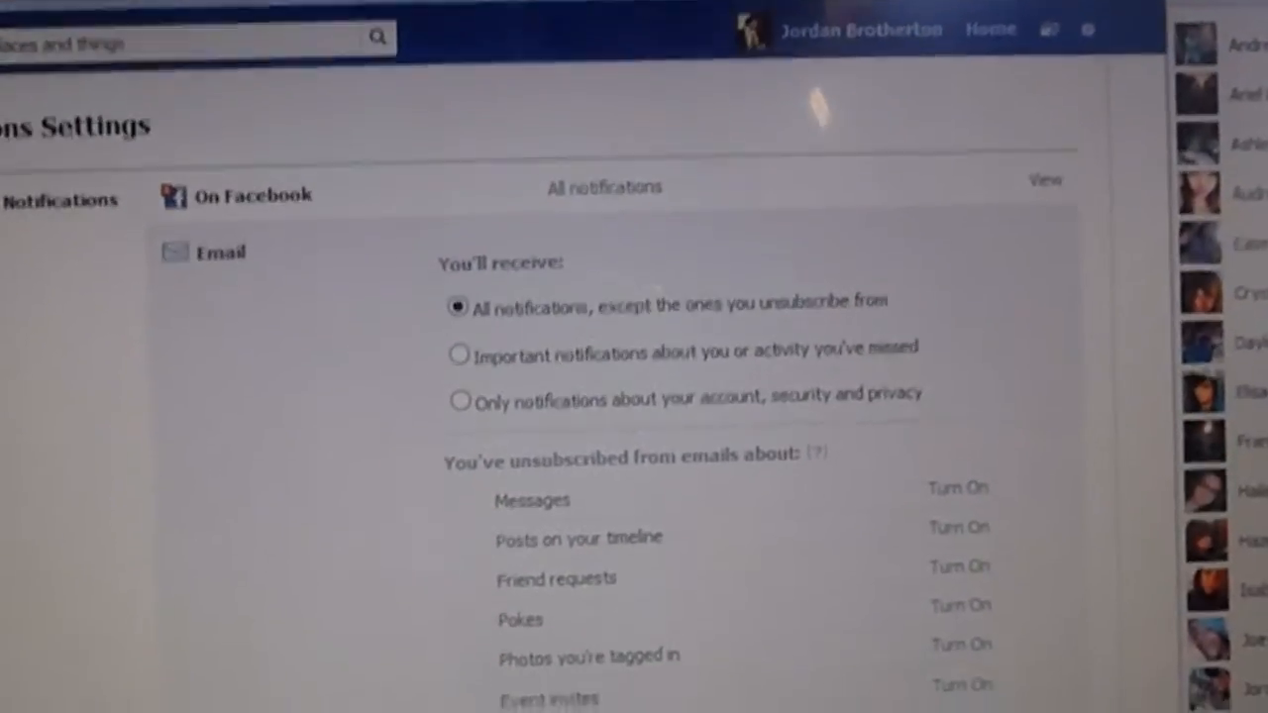
scroll("down", 3)
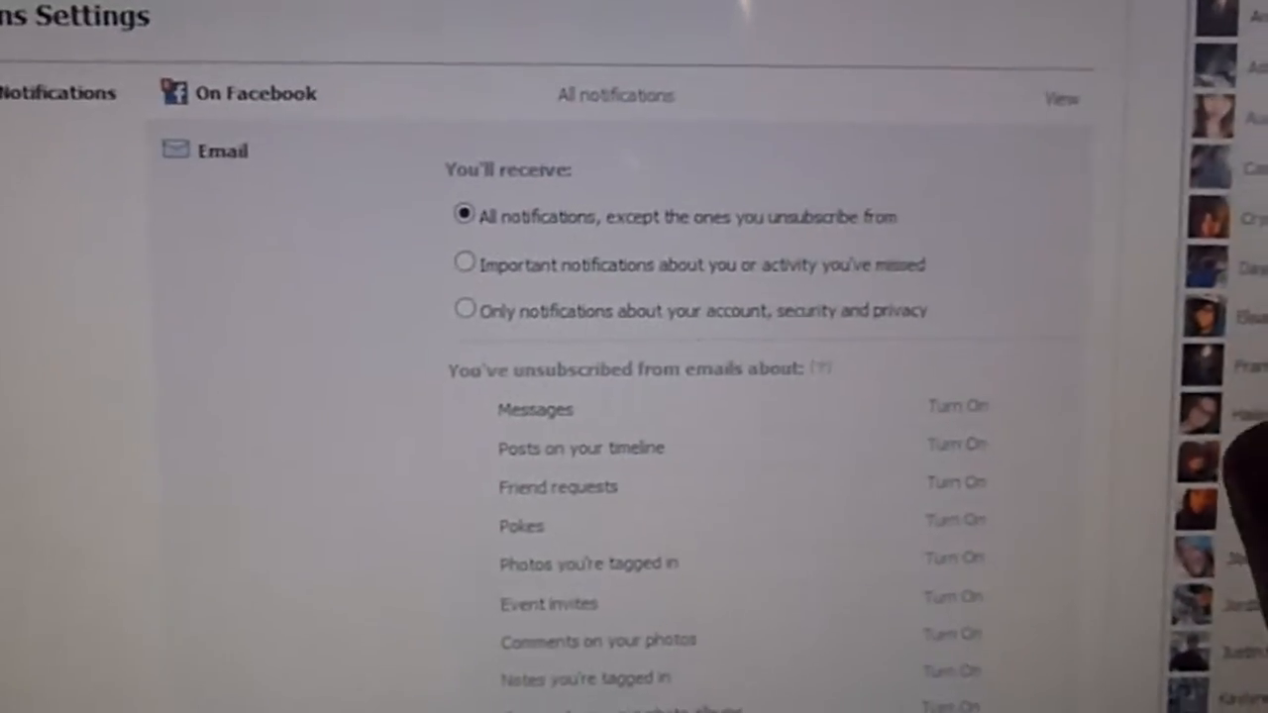
scroll("down", 3)
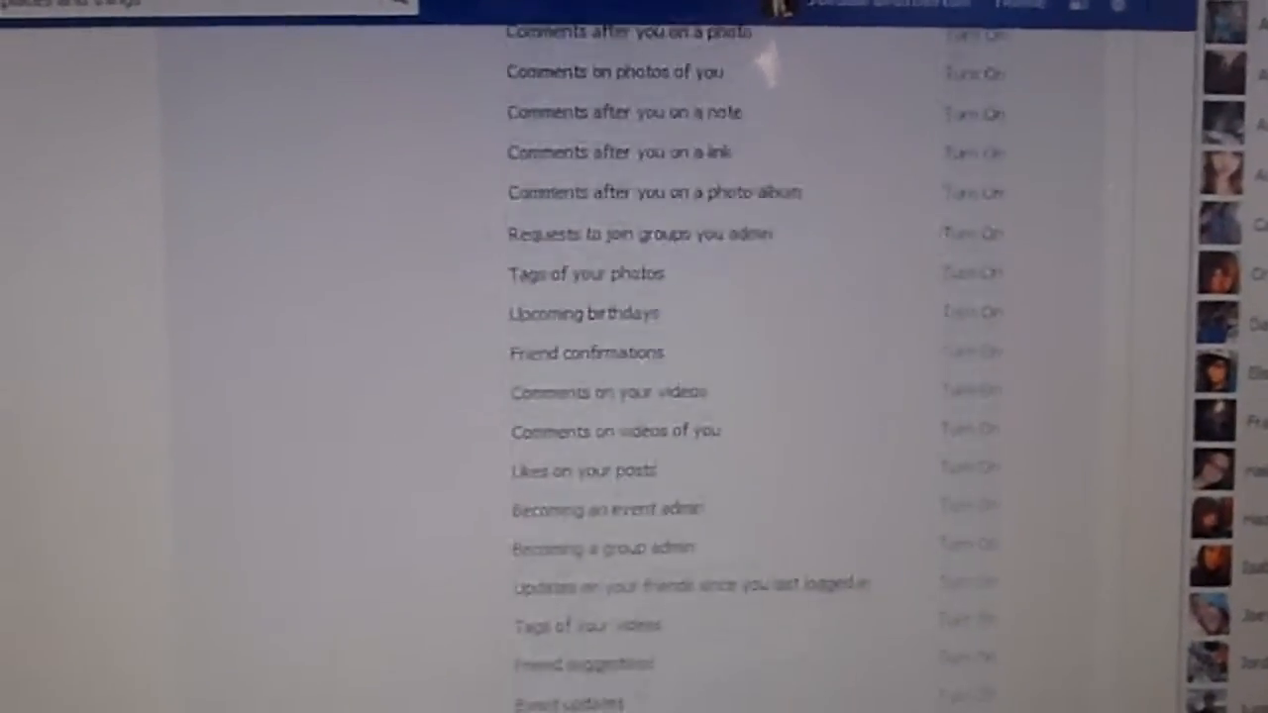
scroll("down", 3)
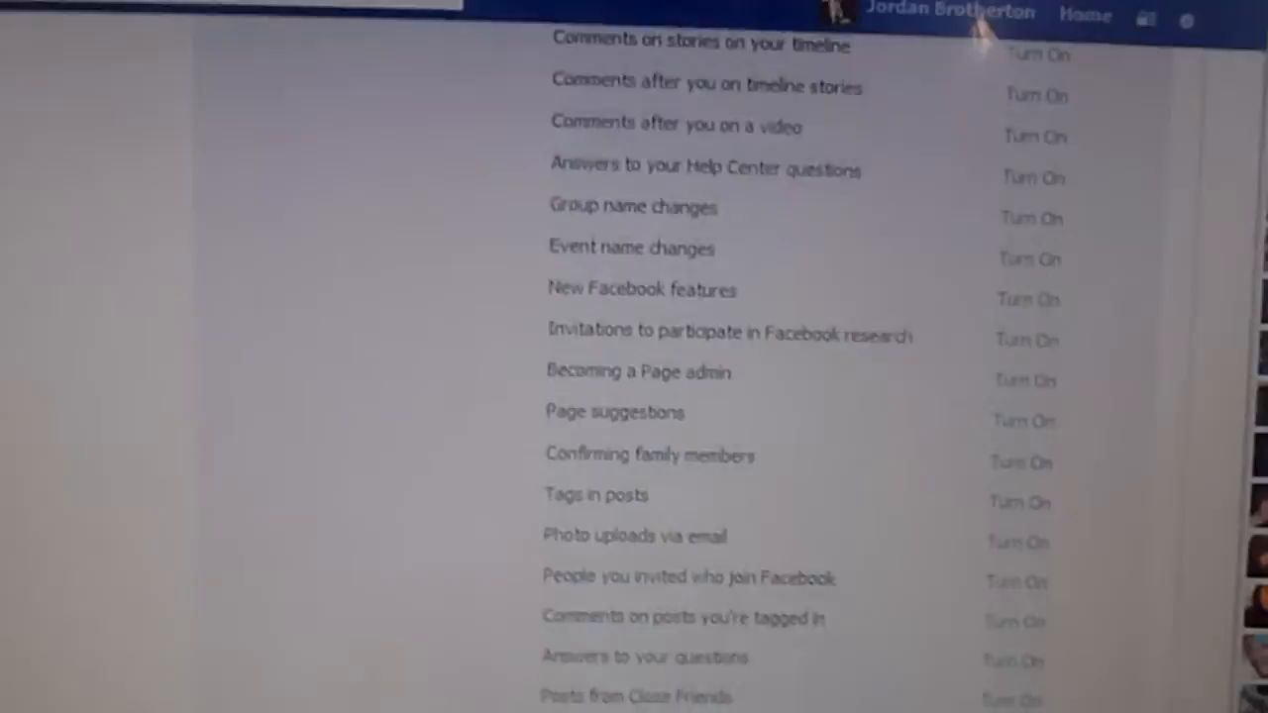
scroll("down", 3)
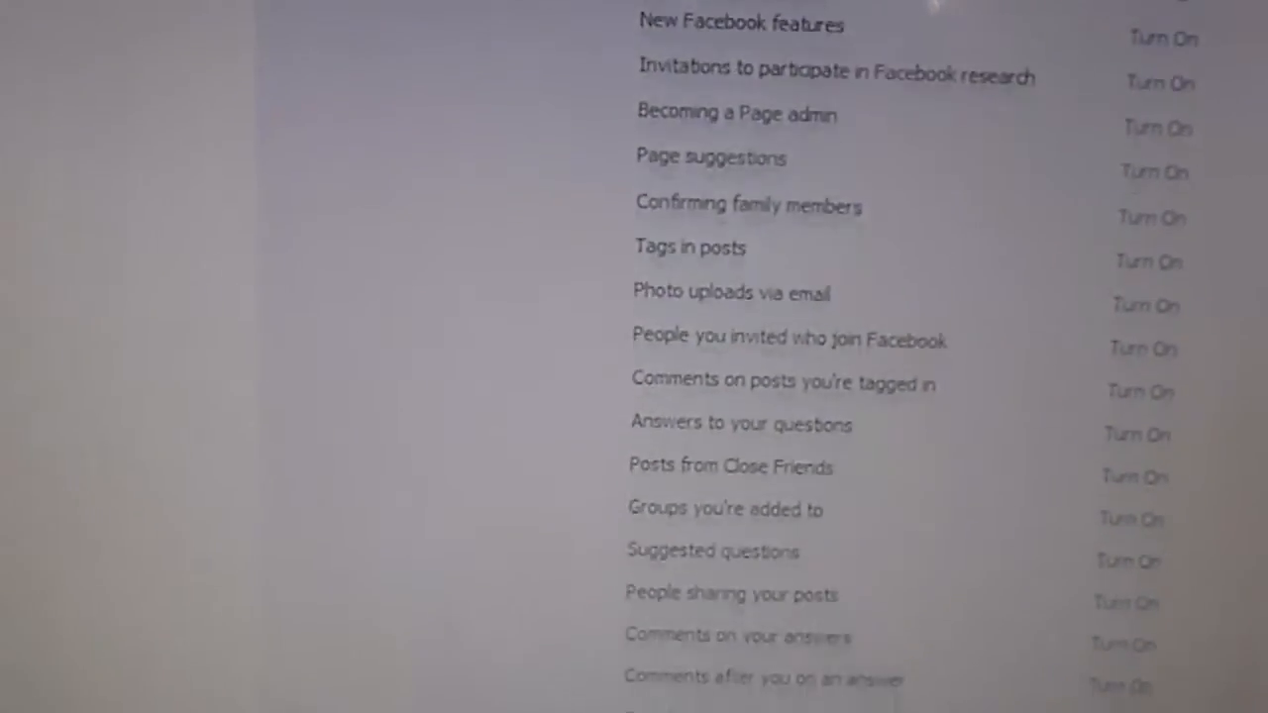
scroll("down", 3)
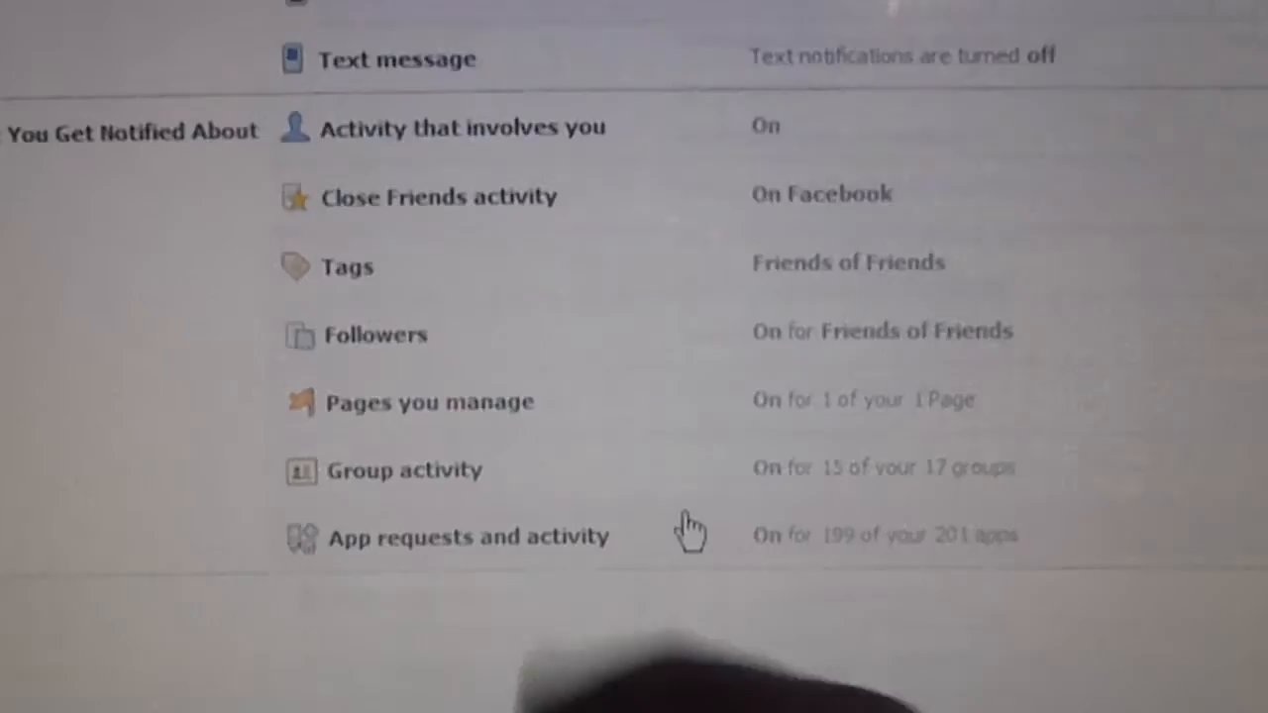
- Review the Text message settings, leaving notifications Off, and return to the overview
scroll("up", 3)
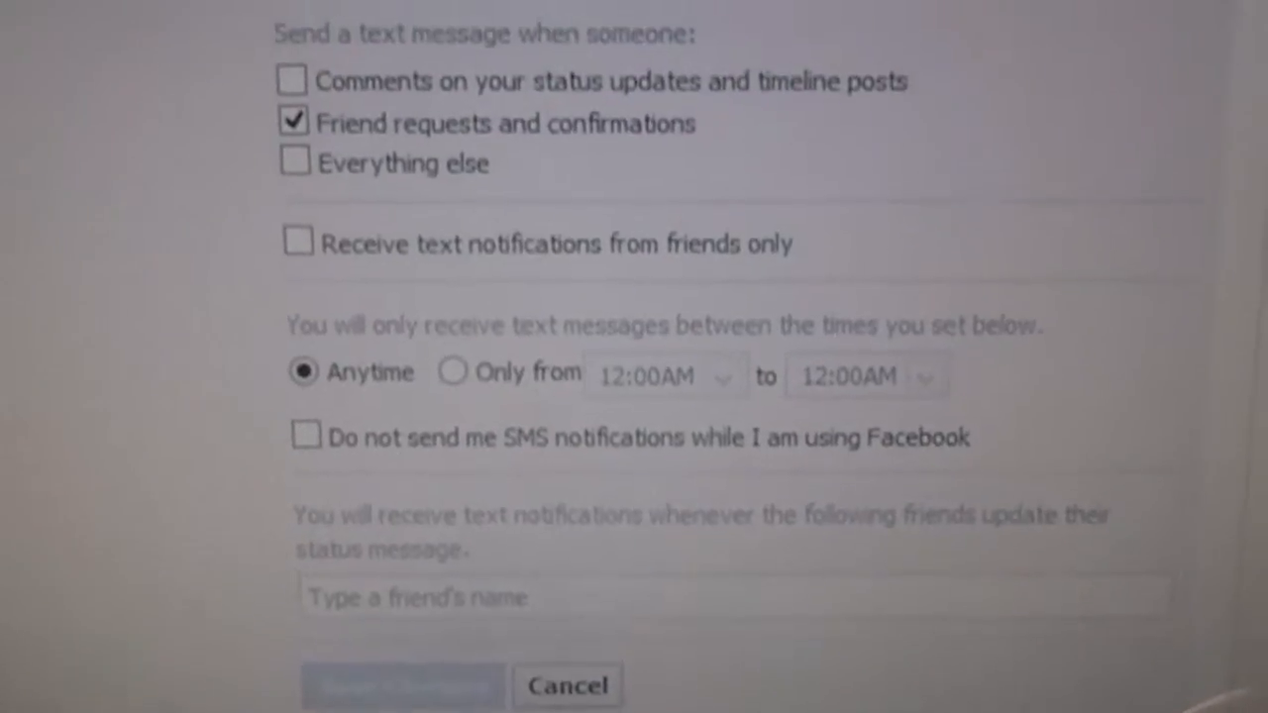
scroll("down", 3)
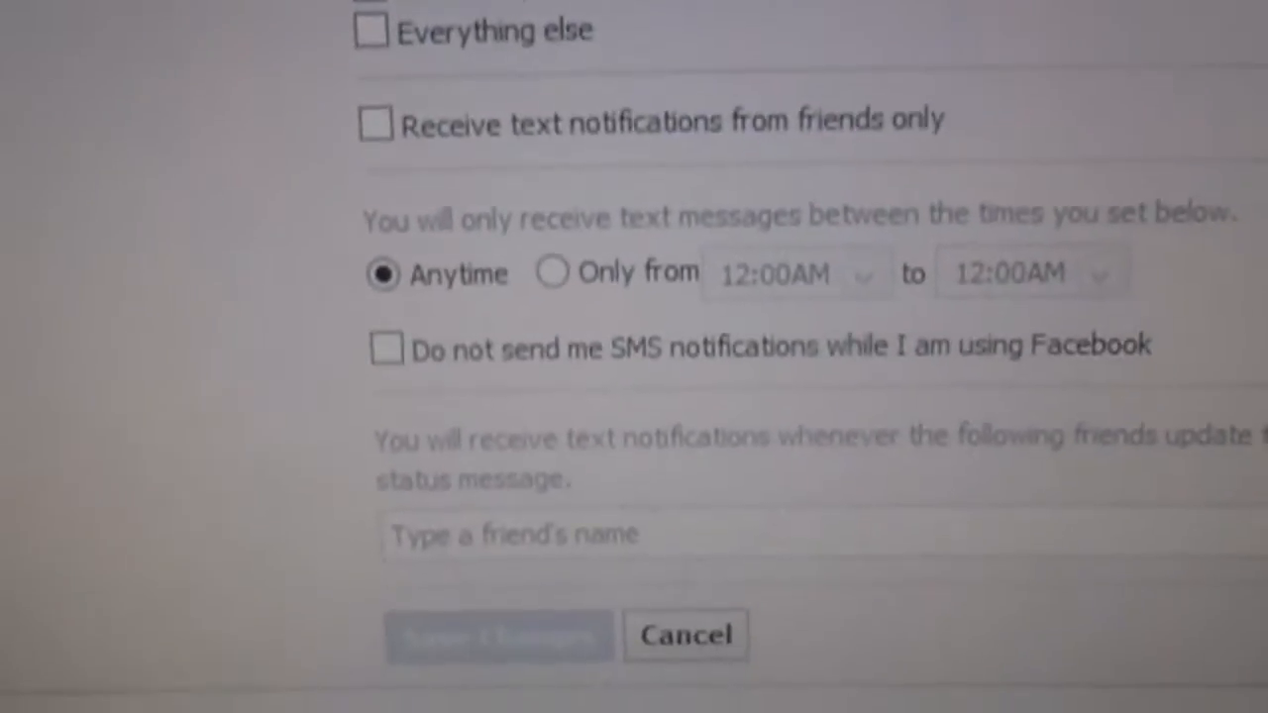
scroll("up", 3)
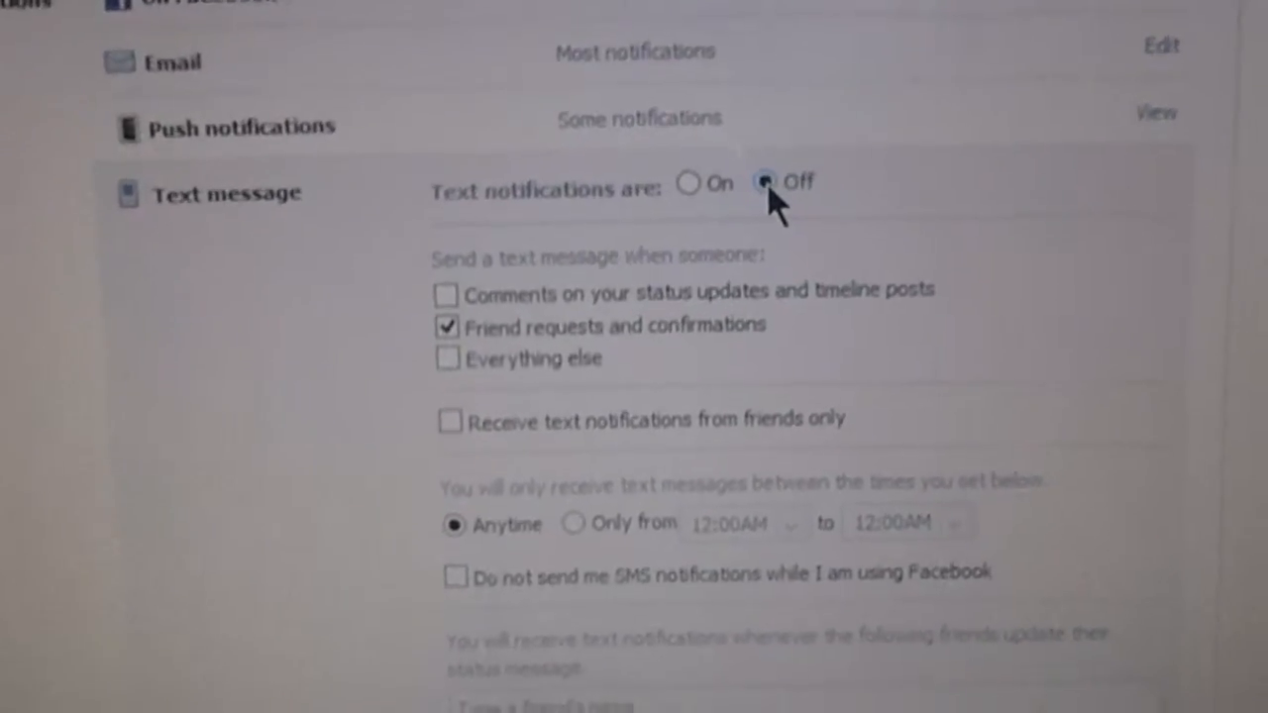
scroll("down", 3)
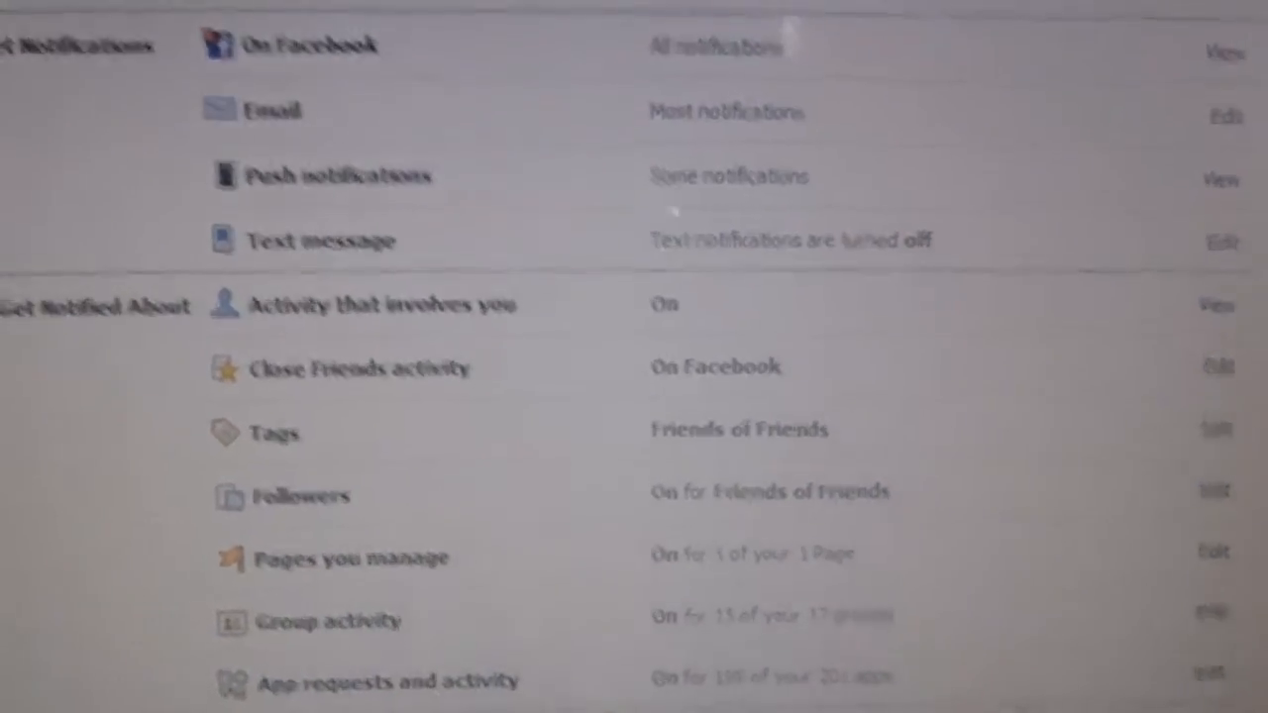
scroll("down", 3)
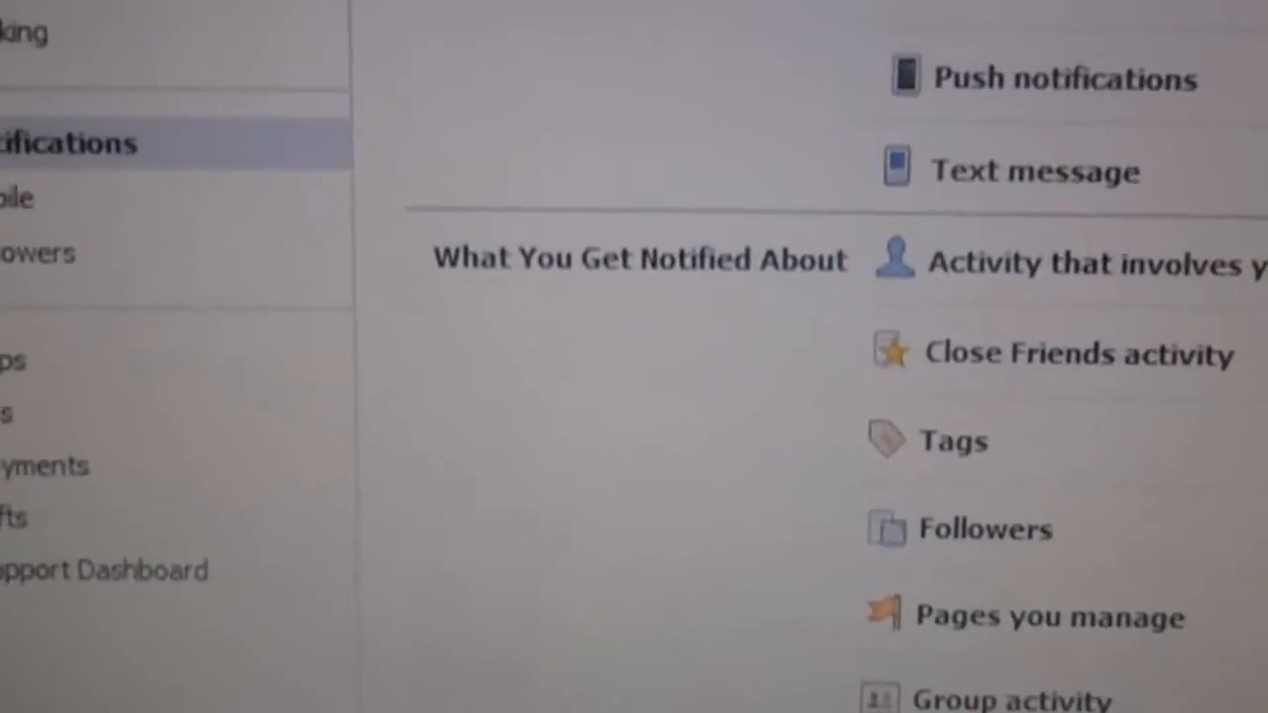
scroll("down", 3)
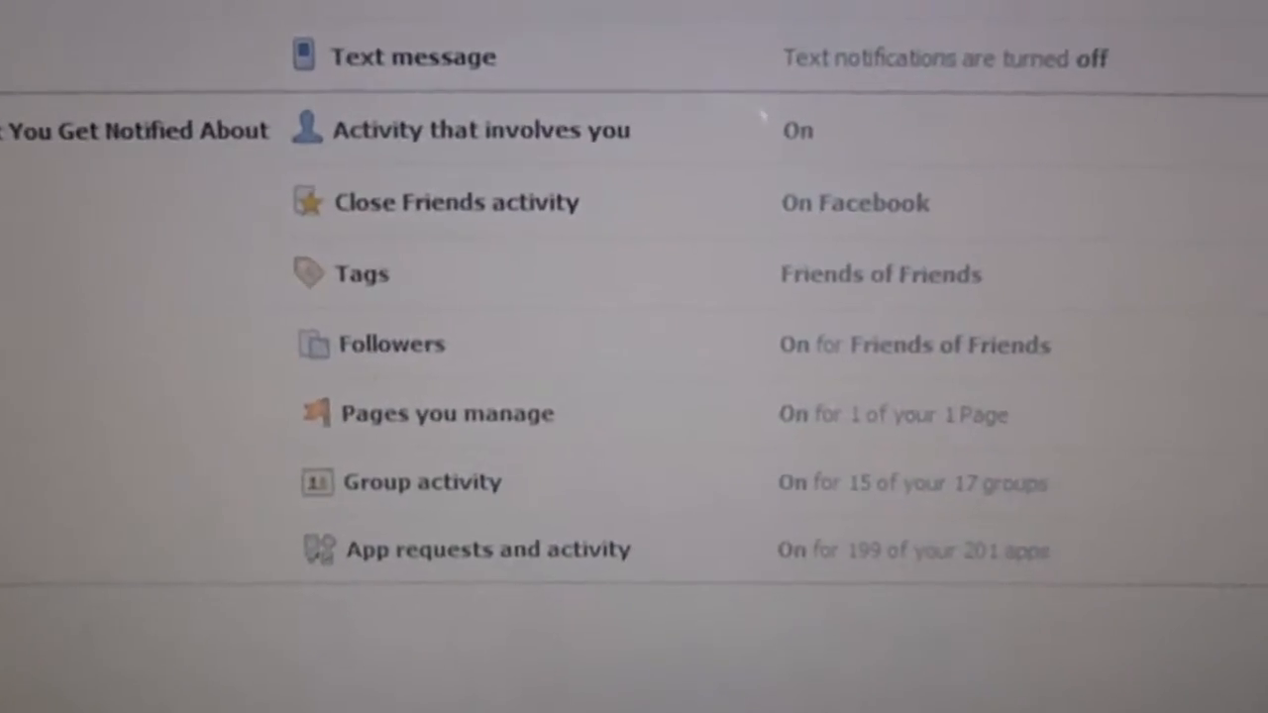
scroll("up", 3)
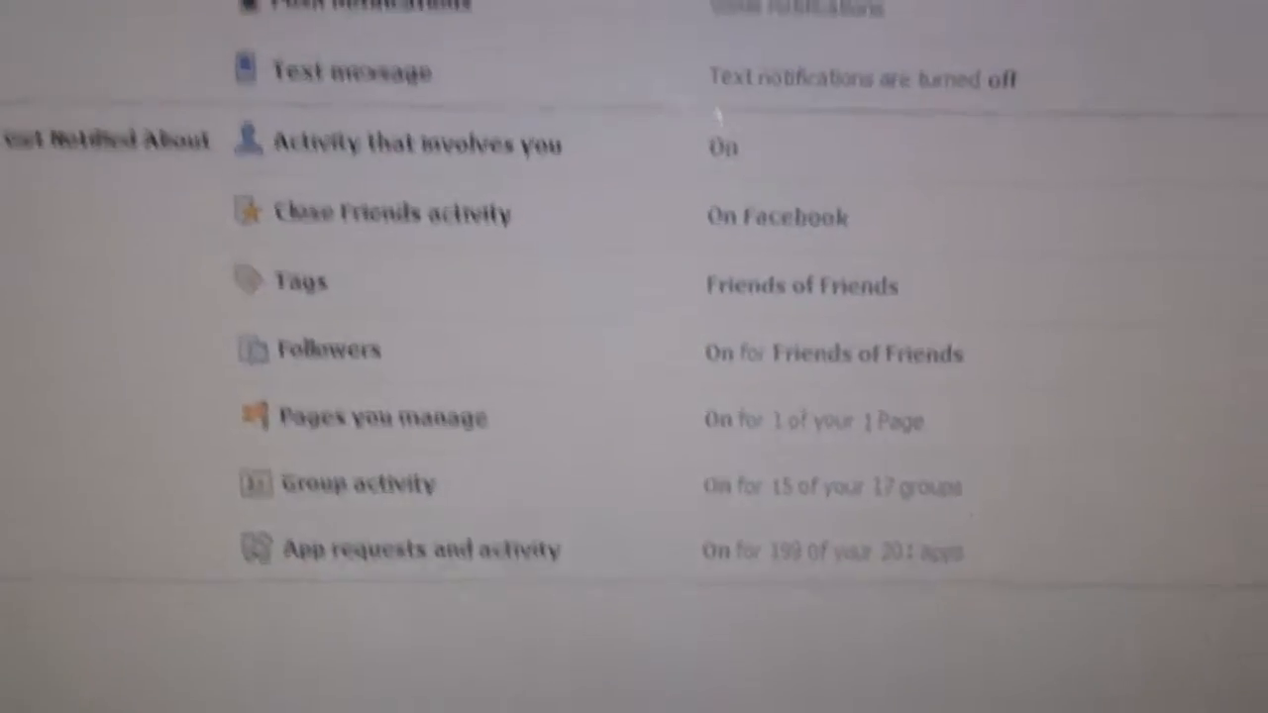
scroll("up", 3)
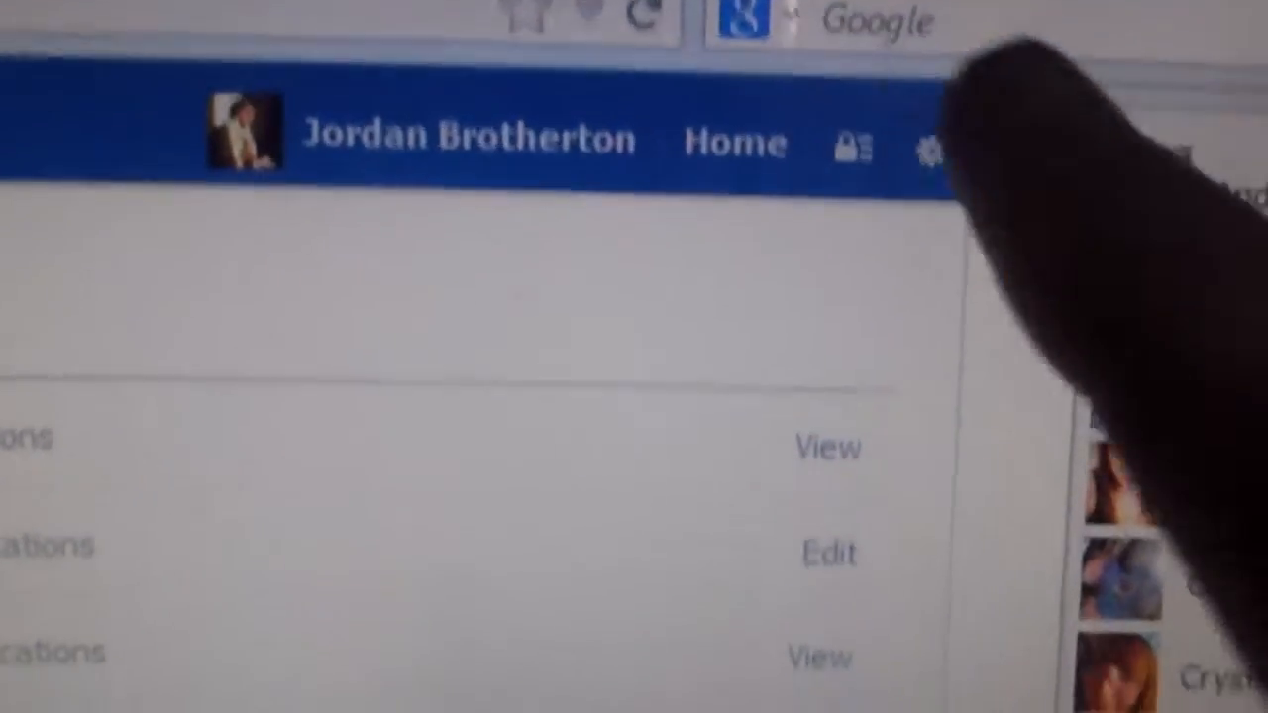
left_click(931, 149)
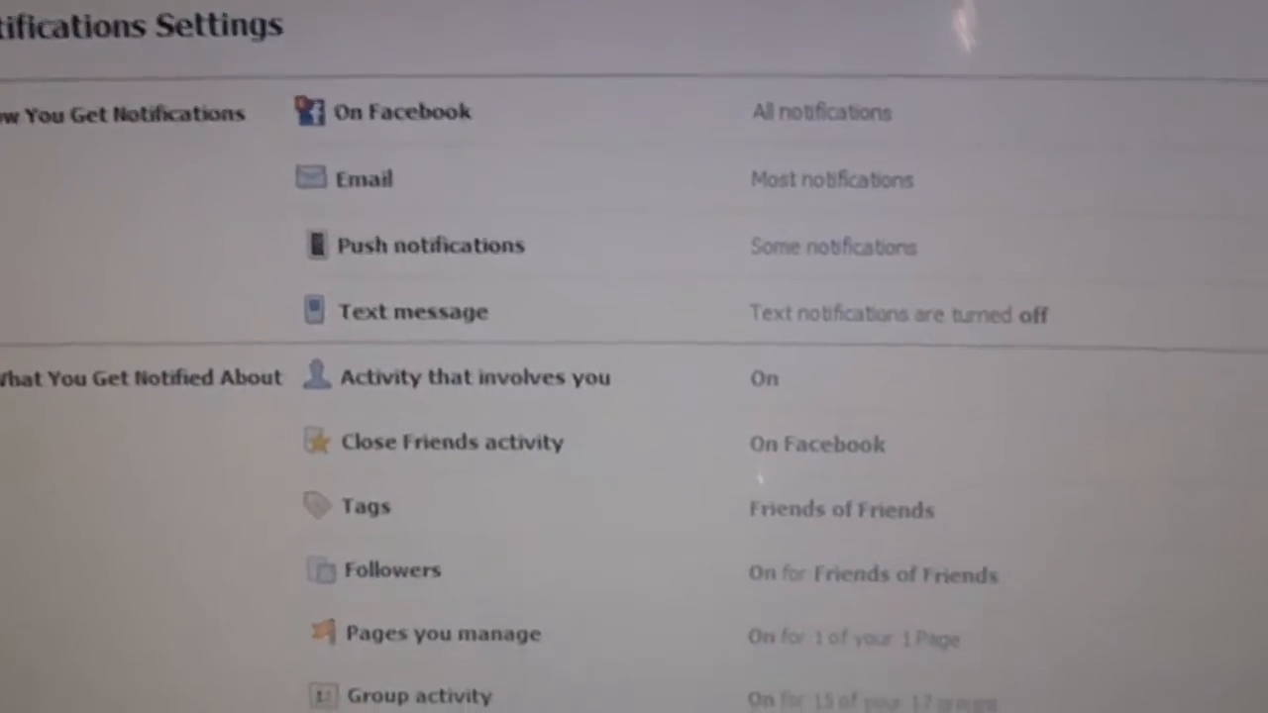
- Reopen the Email row via Edit, showing 'All notifications' selected with 61 unsubscribed topics
scroll("down", 3)
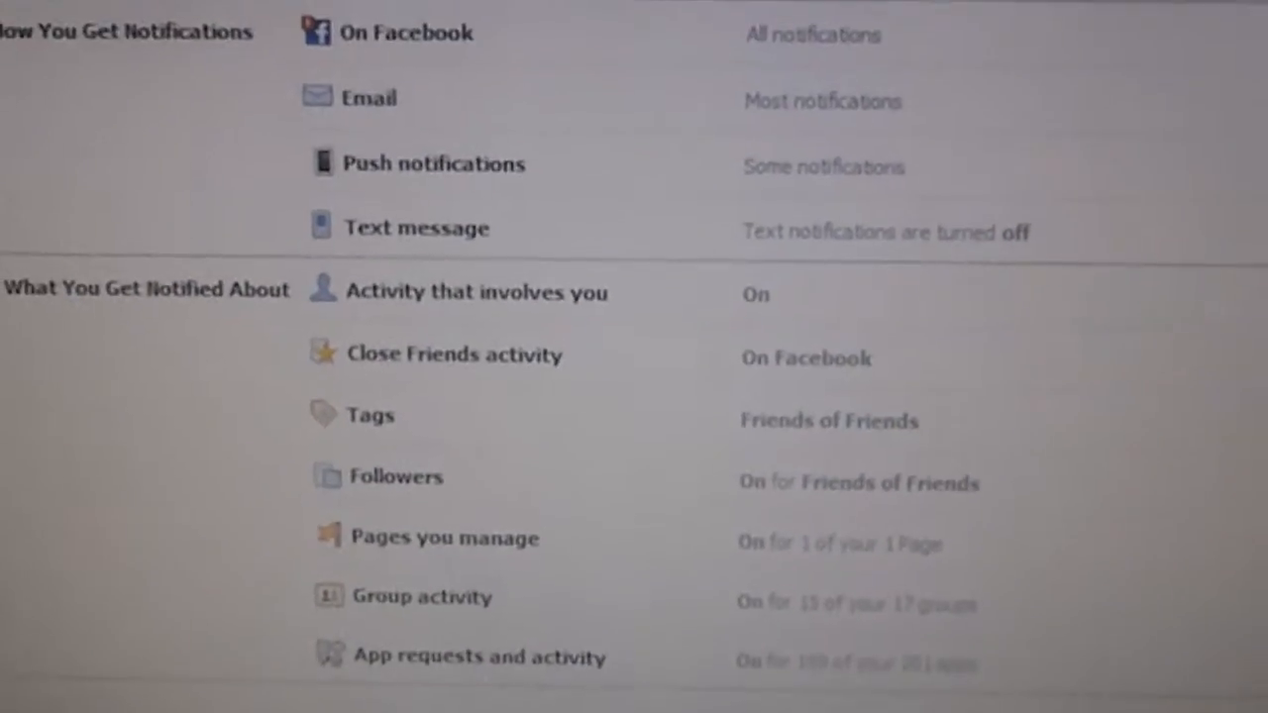
scroll("up", 3)
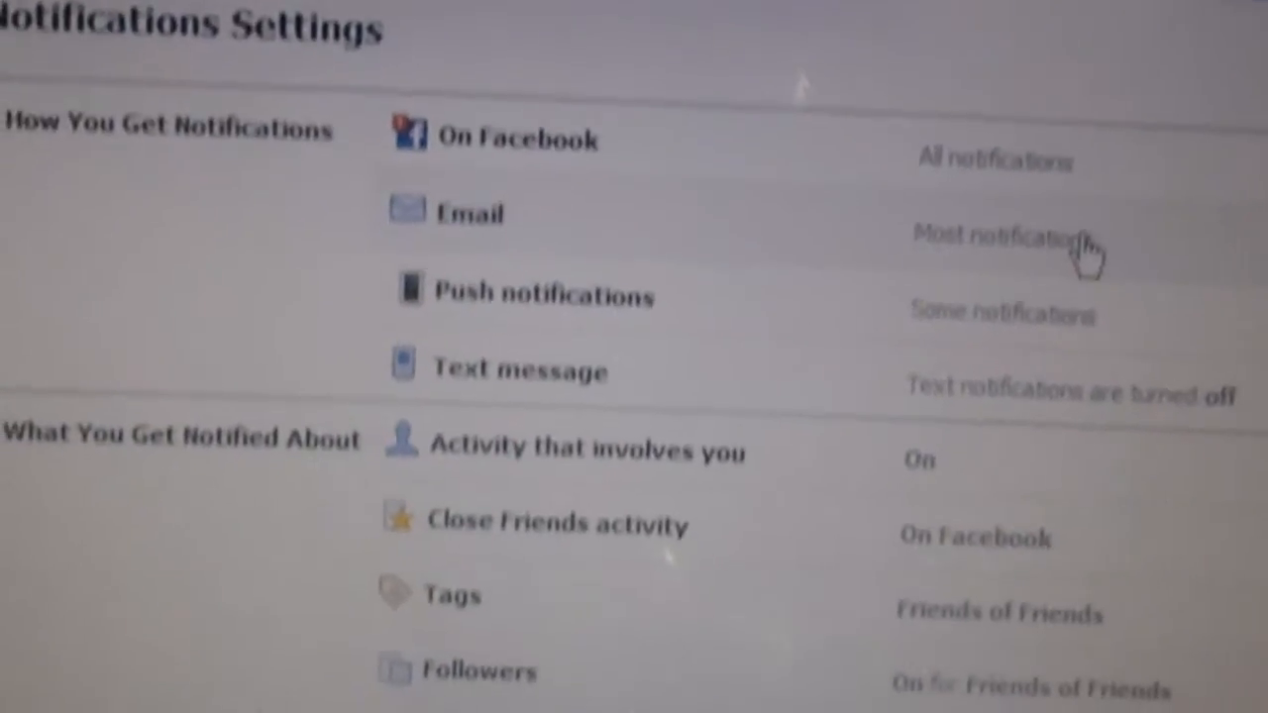
left_click(470, 211)
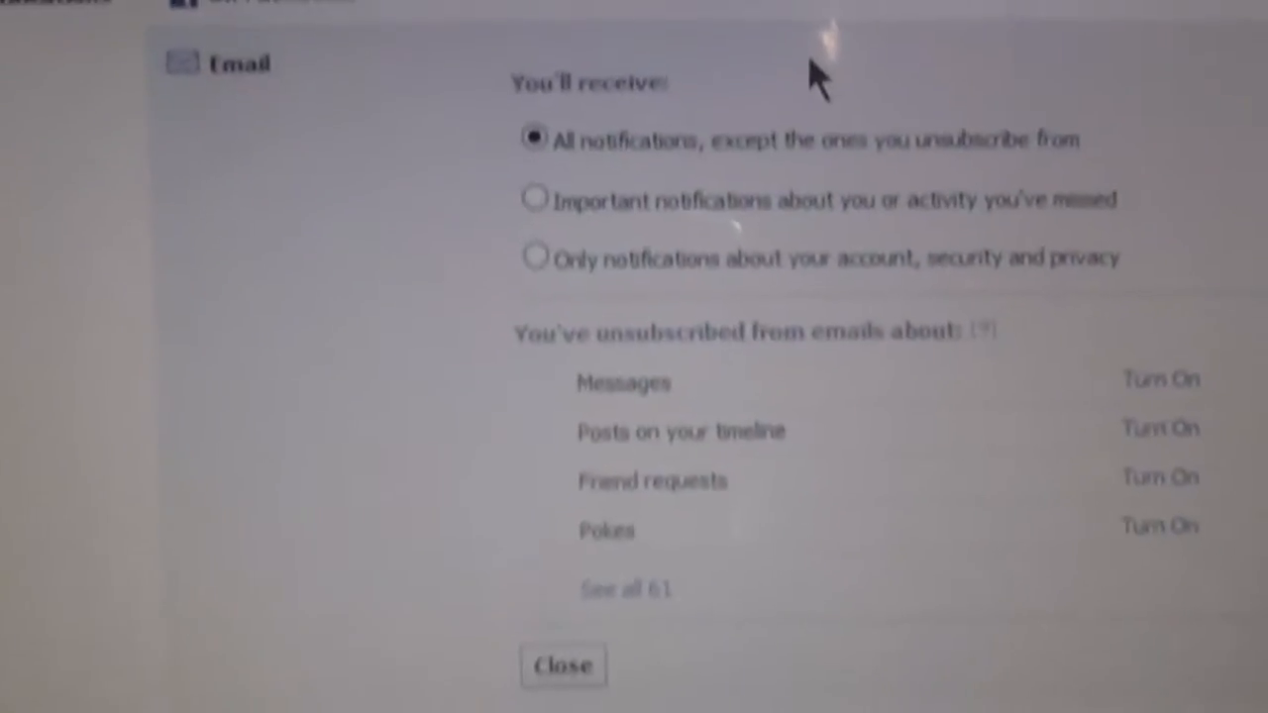